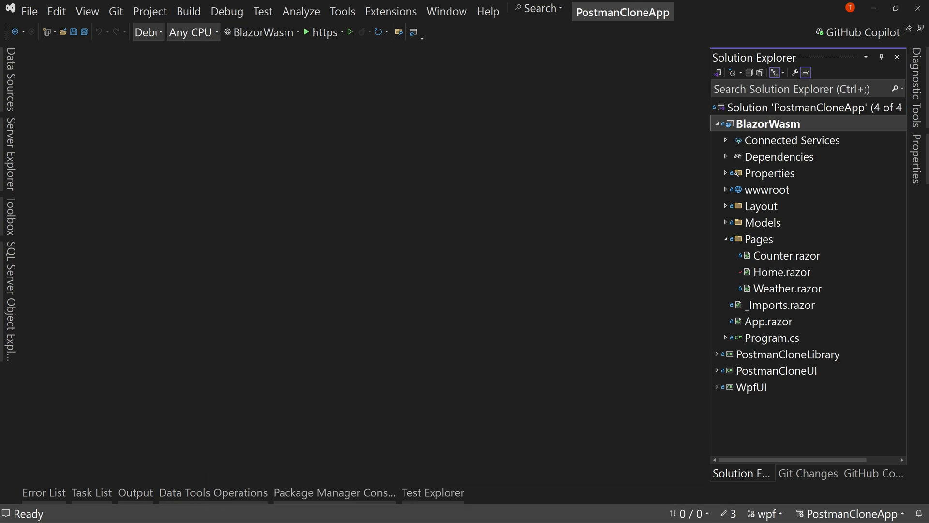
mouse_move(784, 137)
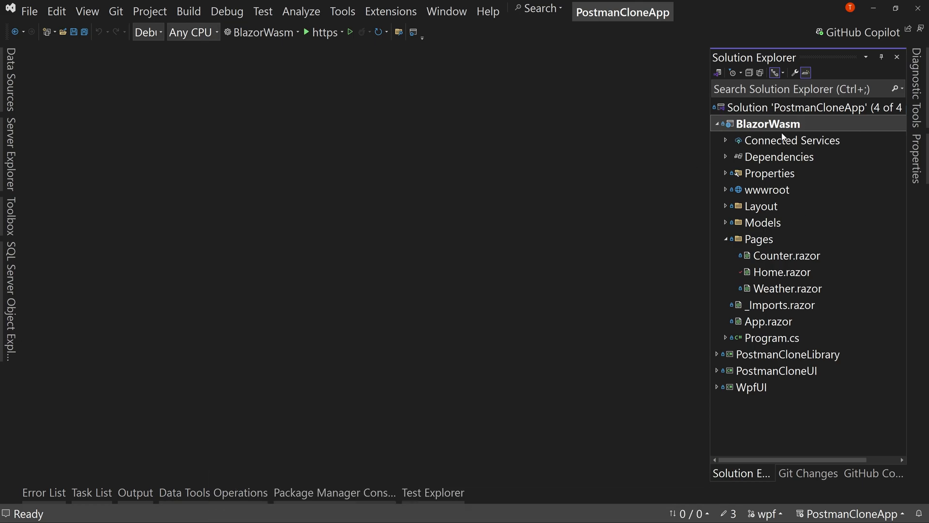
mouse_move(651, 131)
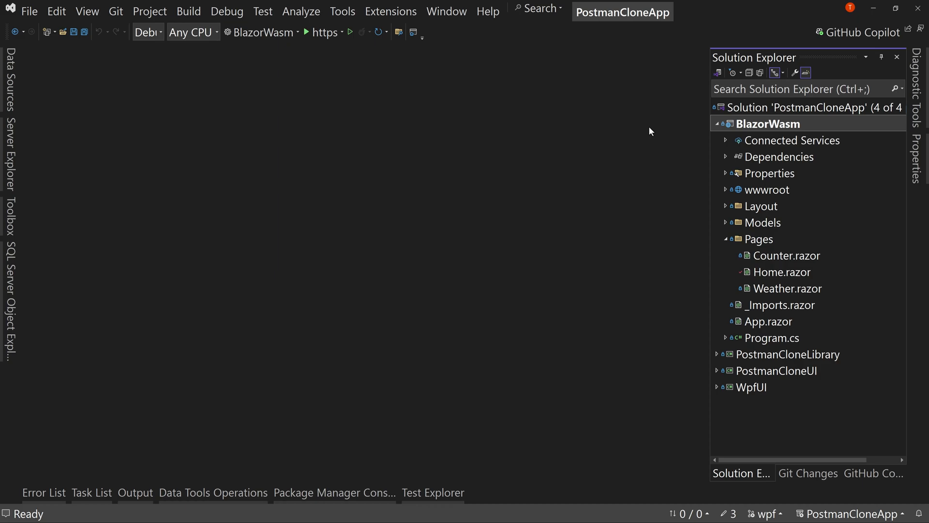
mouse_move(753, 283)
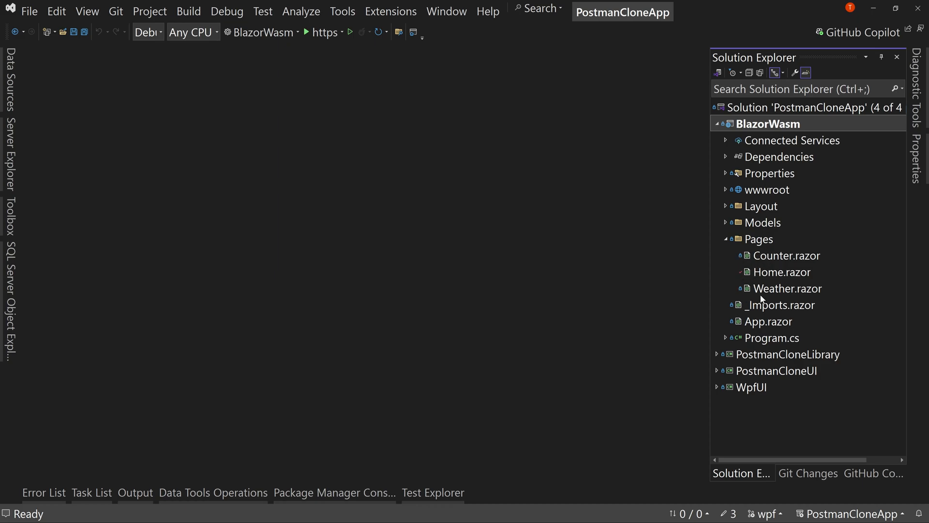
mouse_move(763, 111)
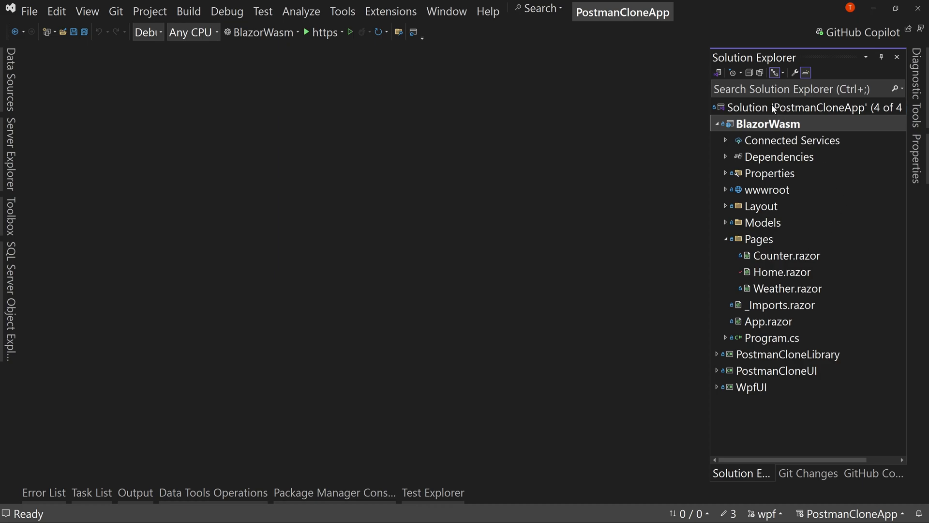
mouse_move(760, 72)
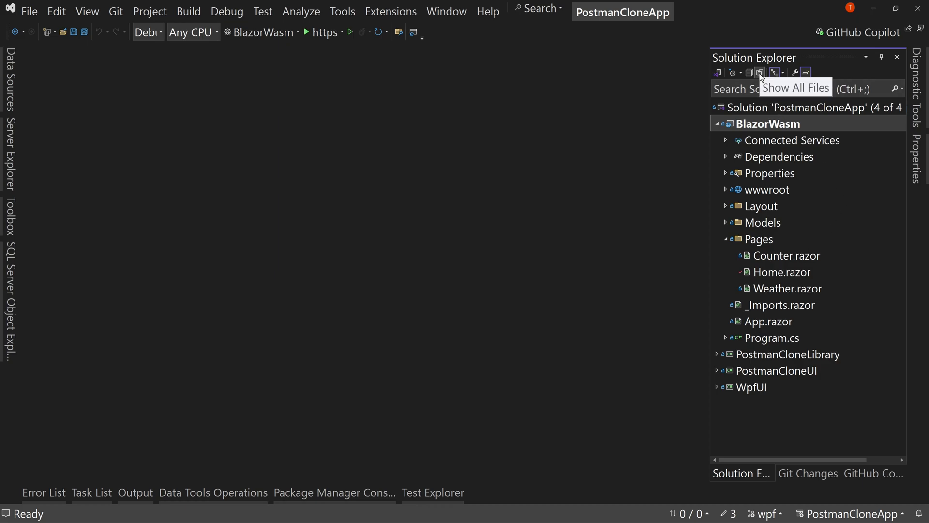
Show all files, briefly browse the projects, then collapse every project under the PostmanCloneApp solution.
left_click(761, 72)
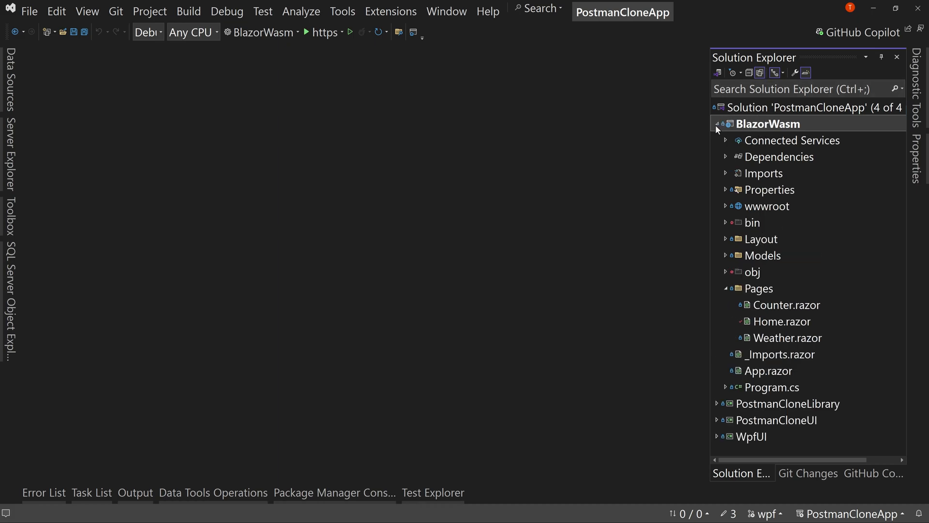
left_click(718, 123)
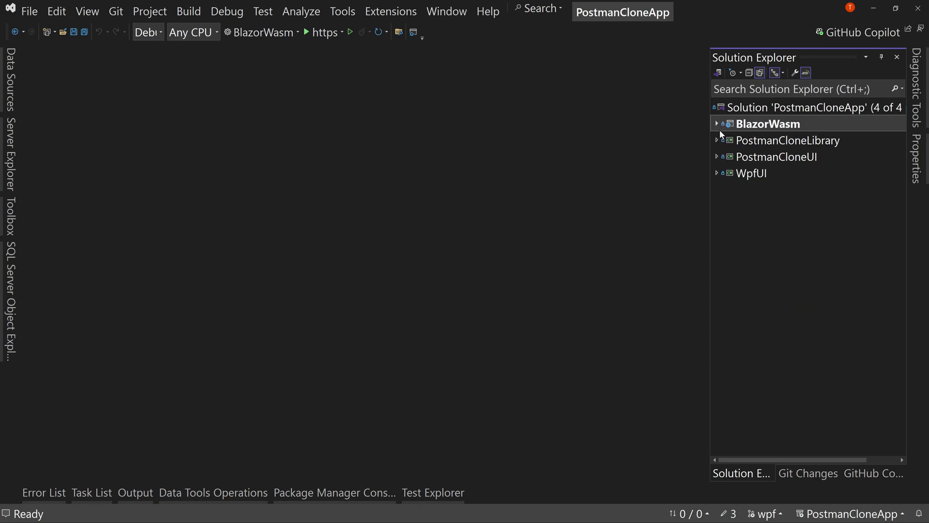
left_click(718, 140)
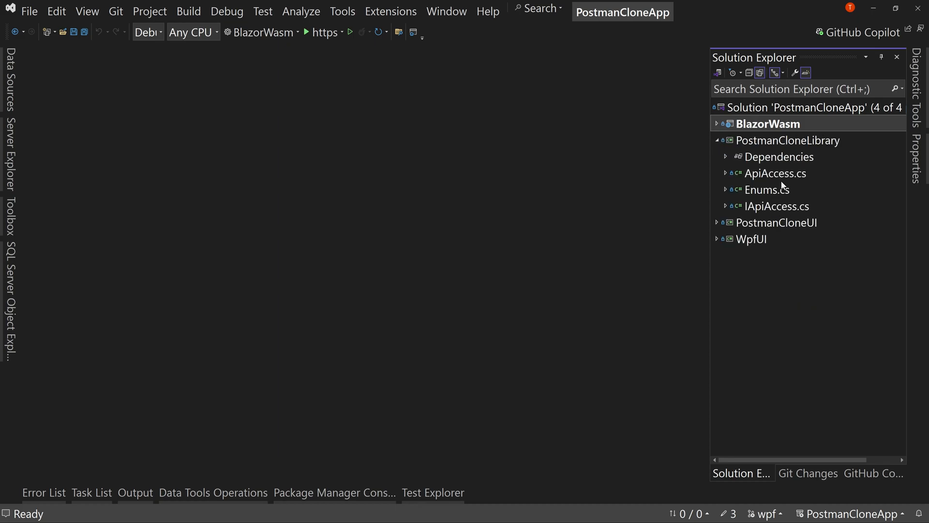
double_click(788, 141)
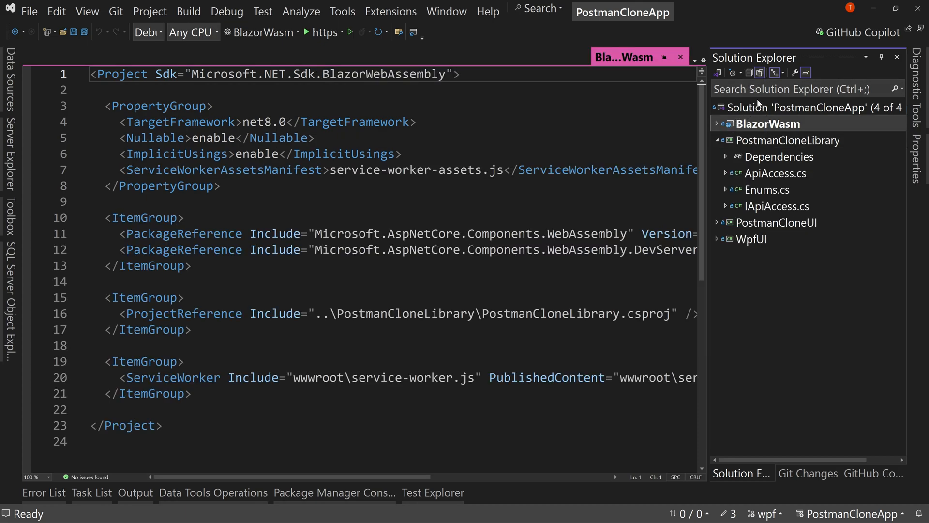
left_click(804, 107)
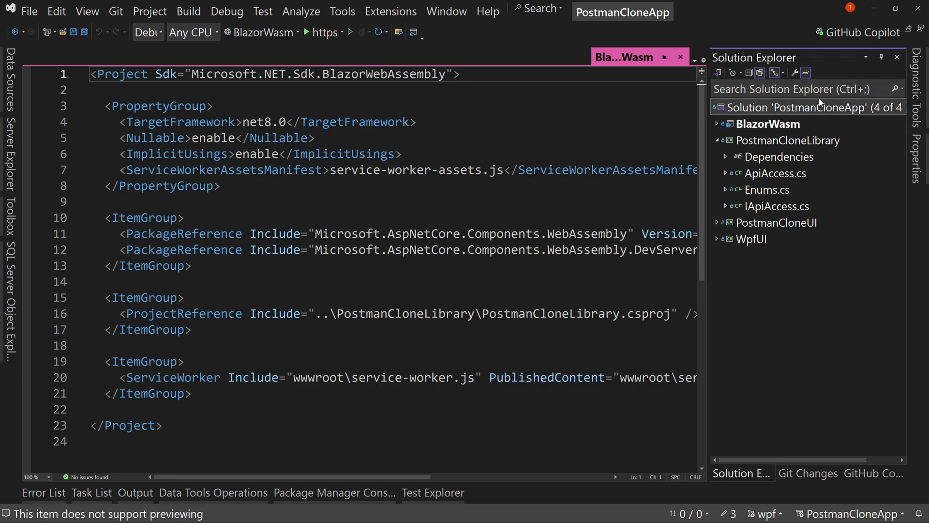
left_click(717, 124)
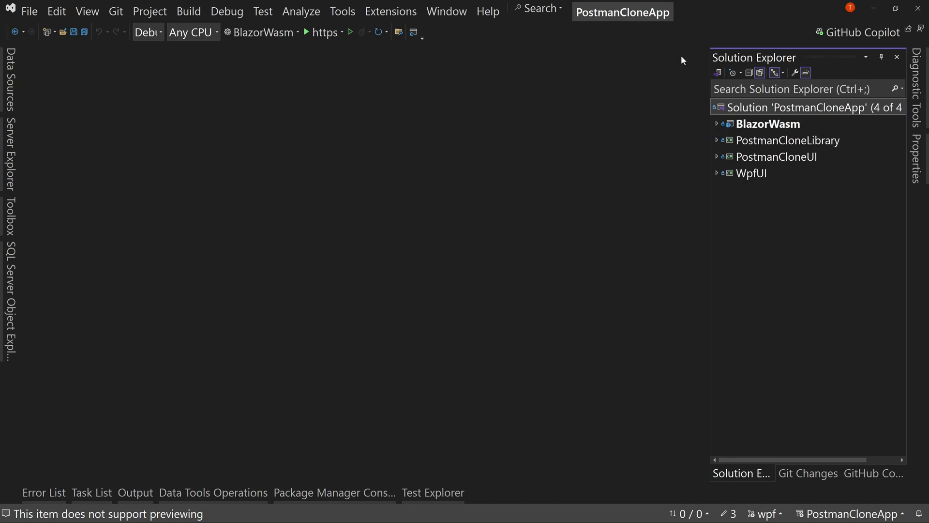
mouse_move(730, 141)
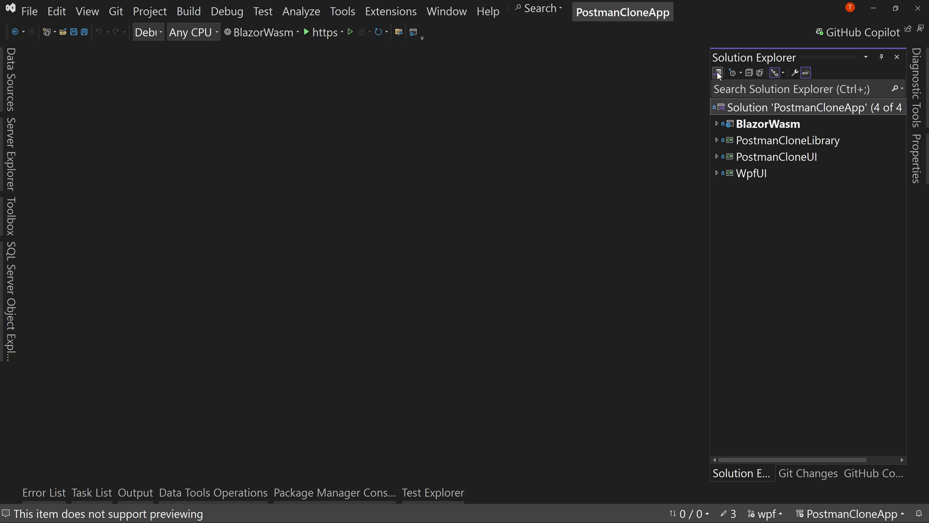
mouse_move(718, 72)
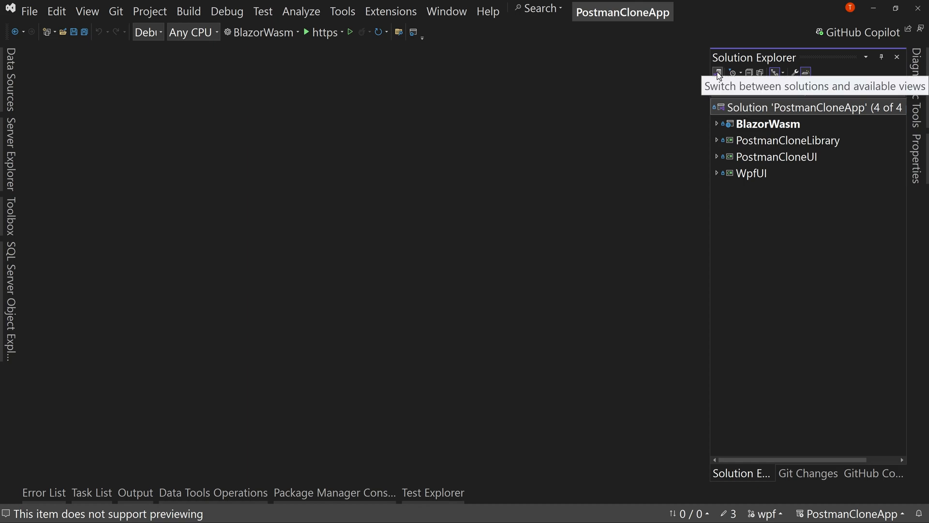
left_click(718, 72)
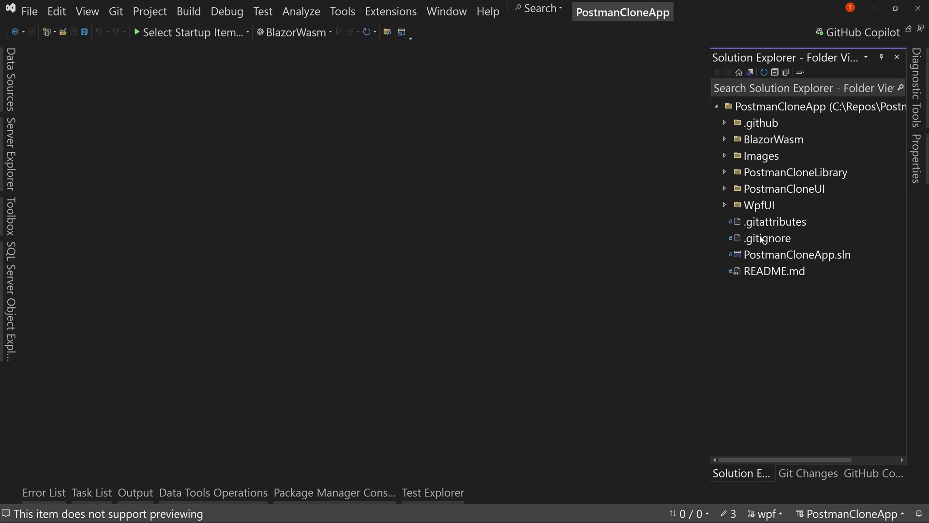
left_click(768, 238)
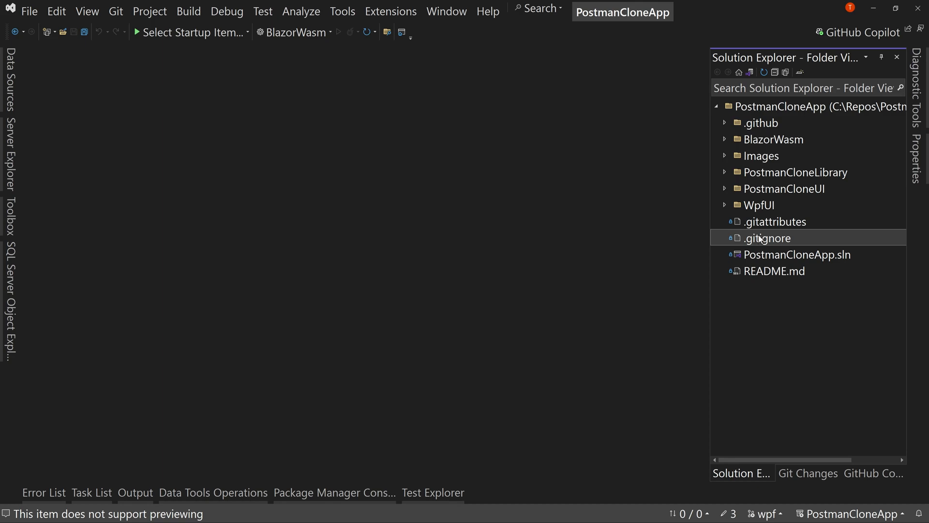
mouse_move(819, 223)
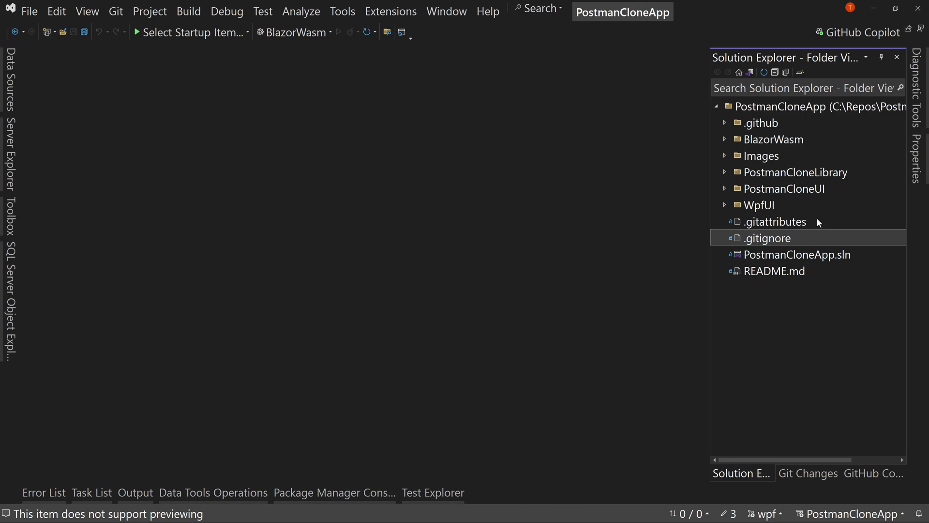
mouse_move(749, 84)
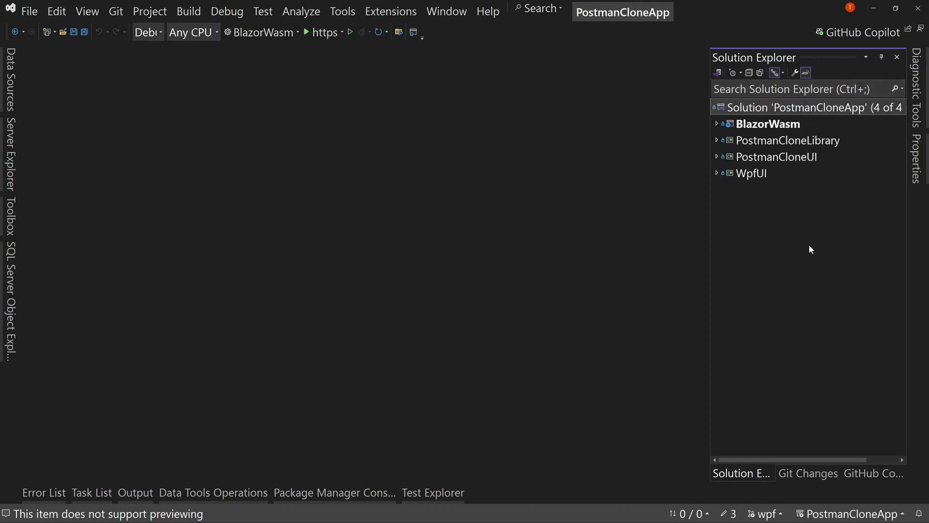
Search Manage Extensions for 'file explorer' and view the File Explorer extension's details.
left_click(390, 12)
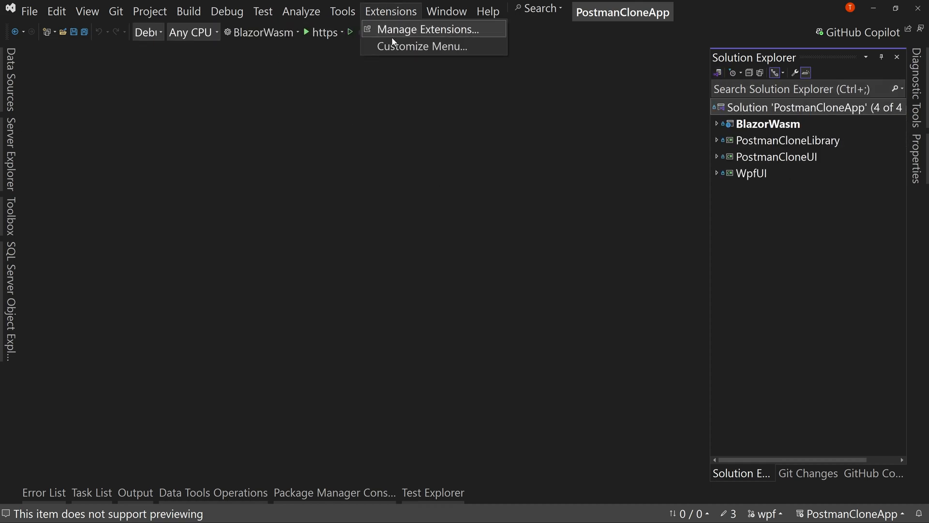
left_click(426, 28)
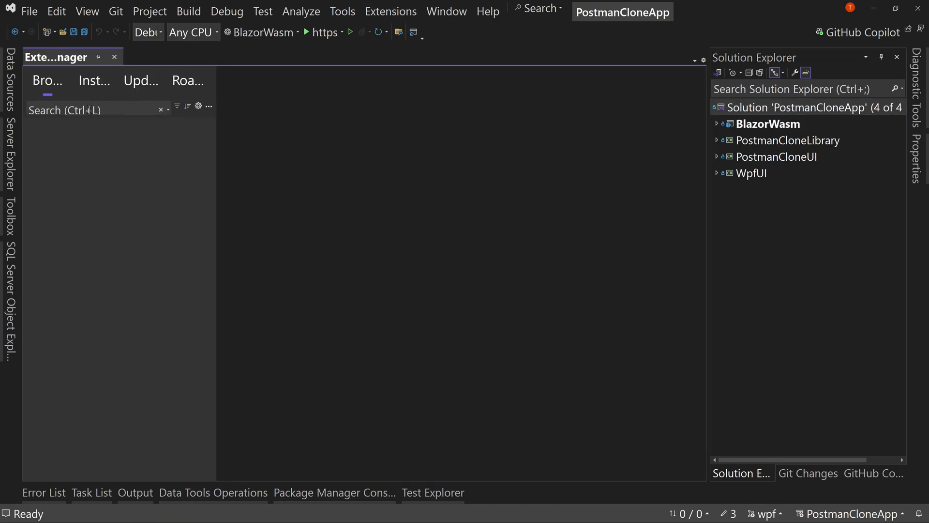
type("filee")
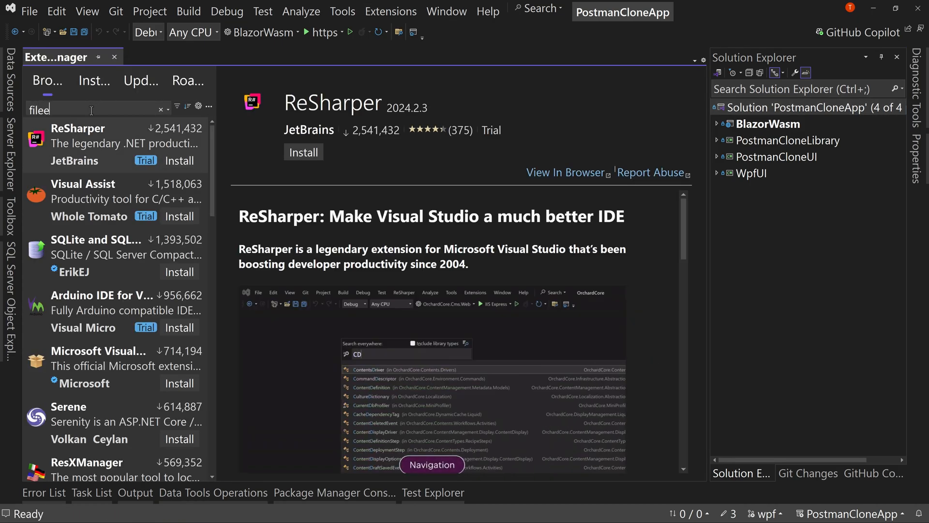
type("explorer")
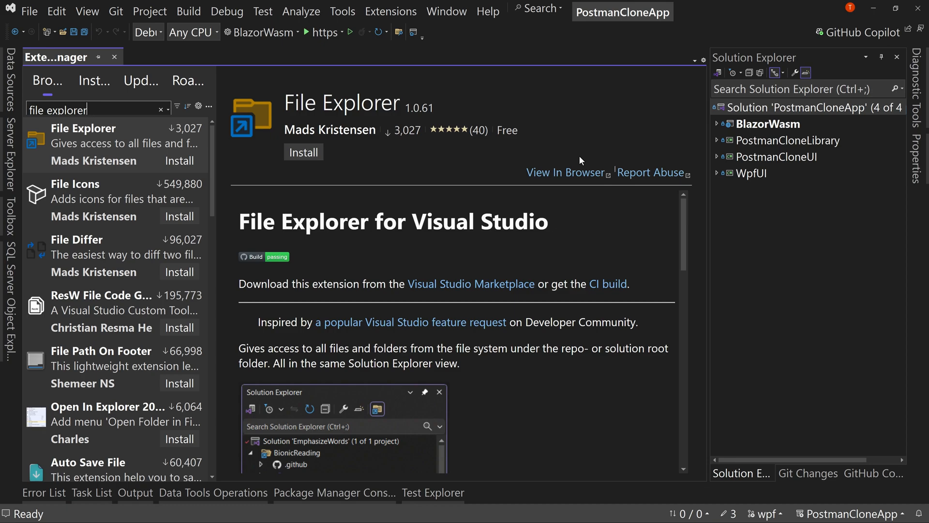
mouse_move(468, 139)
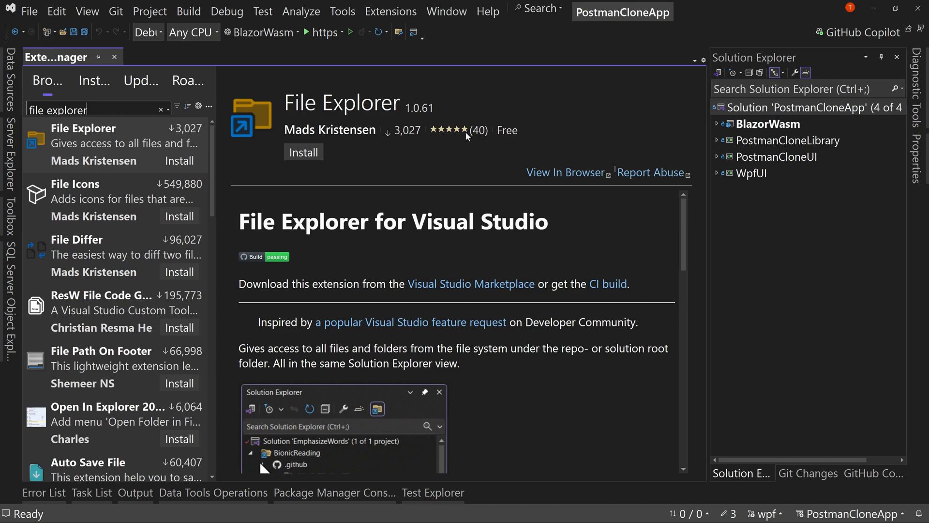
mouse_move(433, 151)
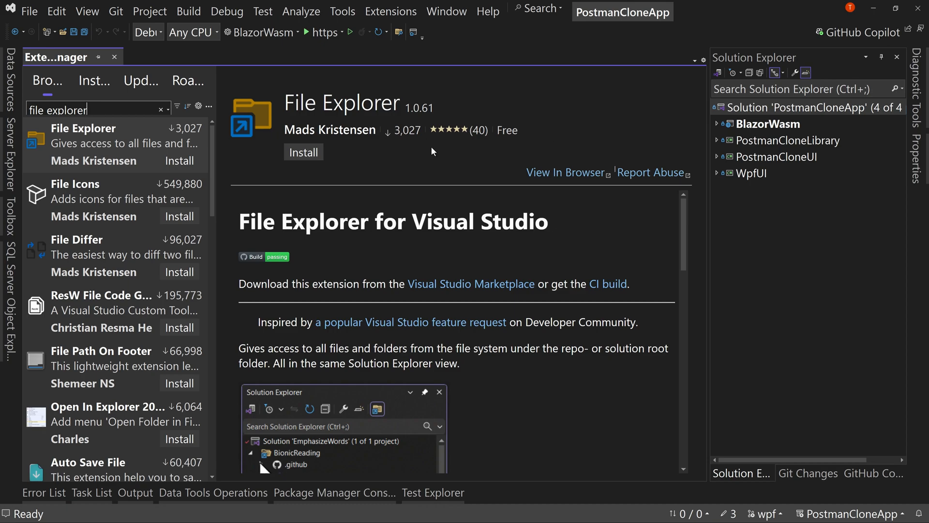
mouse_move(414, 144)
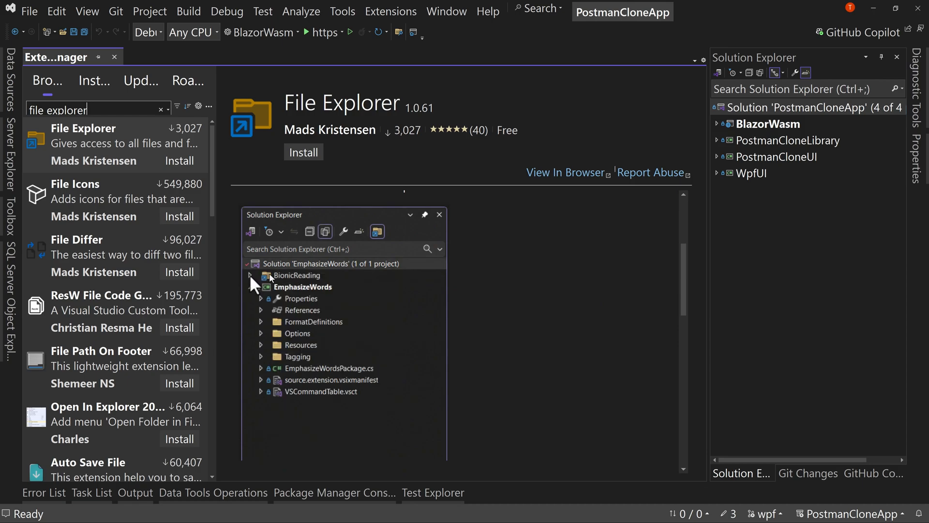
left_click(250, 275)
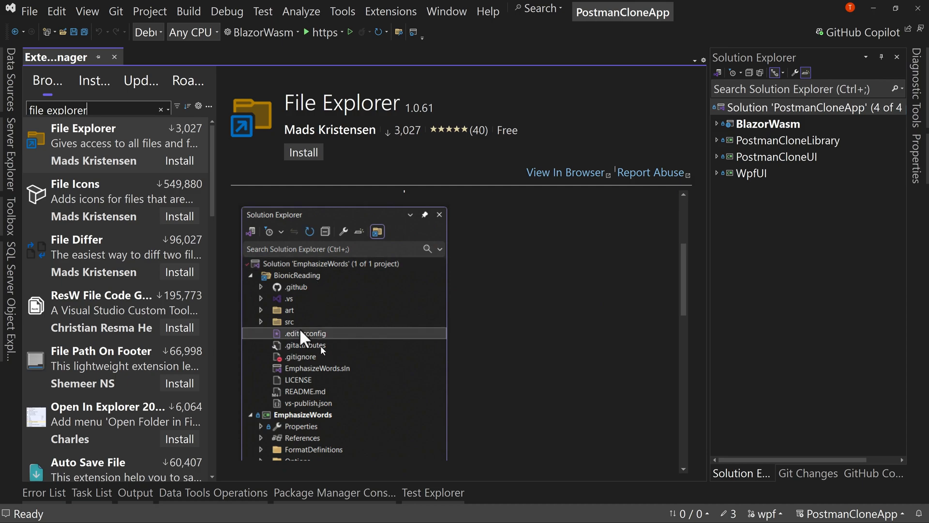
right_click(304, 333)
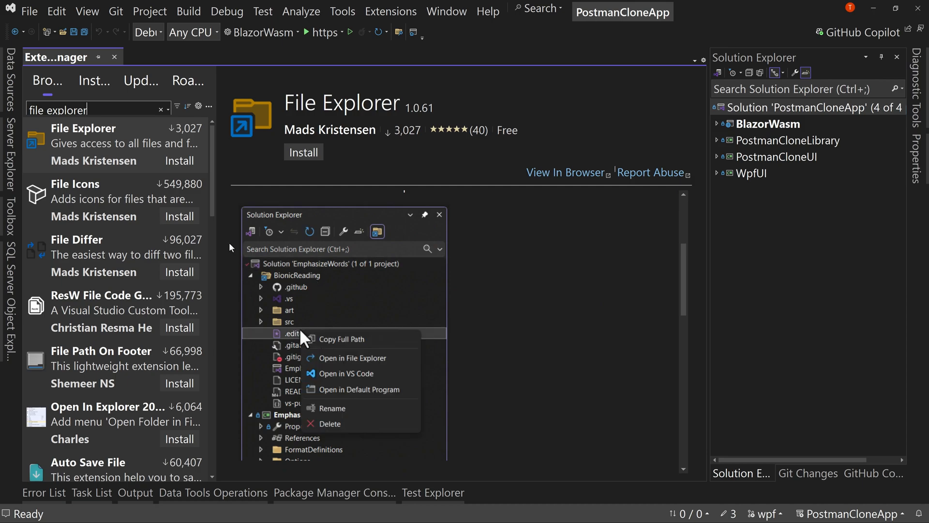
Install the File Explorer extension so it is scheduled to apply when Visual Studio closes.
left_click(303, 152)
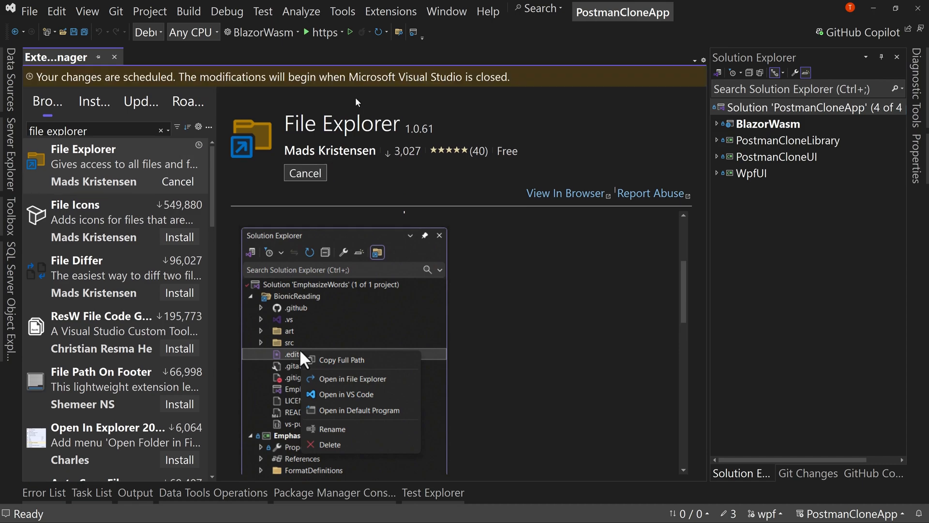
mouse_move(265, 352)
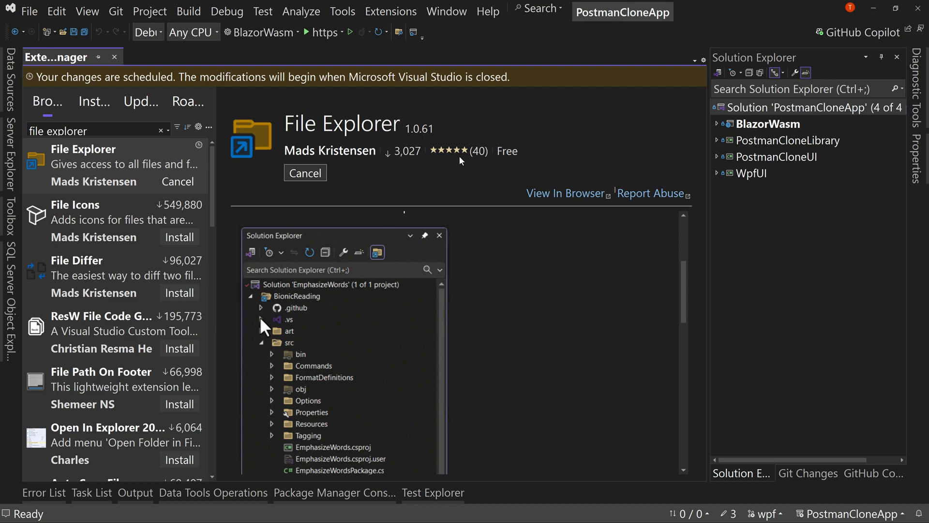
left_click(262, 308)
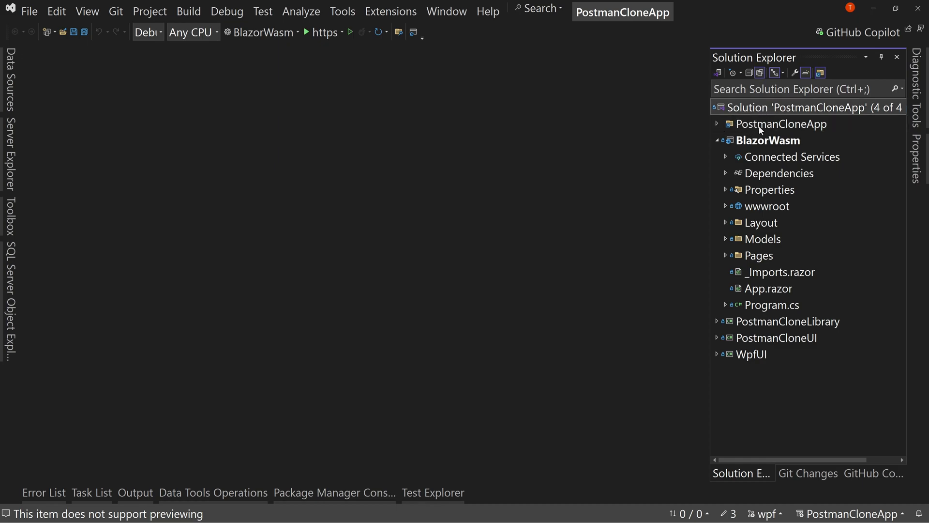
mouse_move(794, 130)
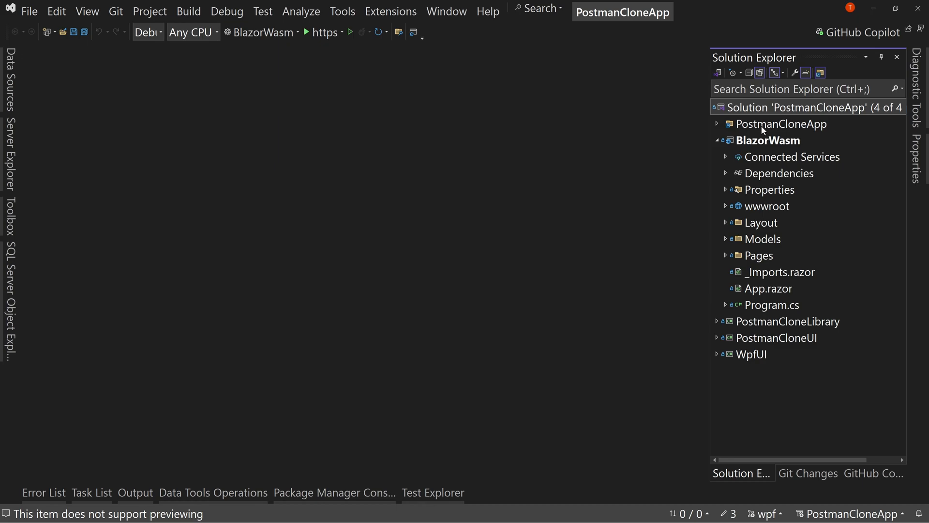
Collapse BlazorWasm and expand the new PostmanCloneApp folder node showing the repo files.
left_click(717, 140)
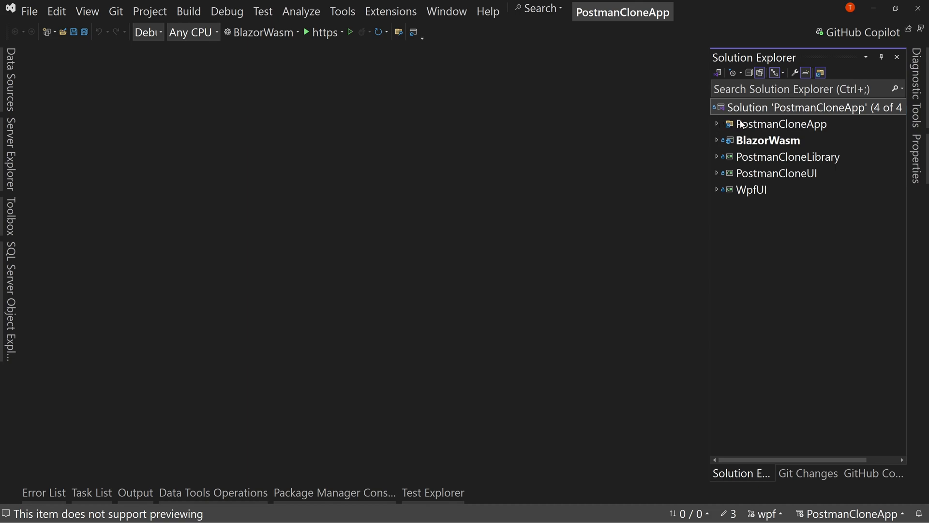
mouse_move(743, 129)
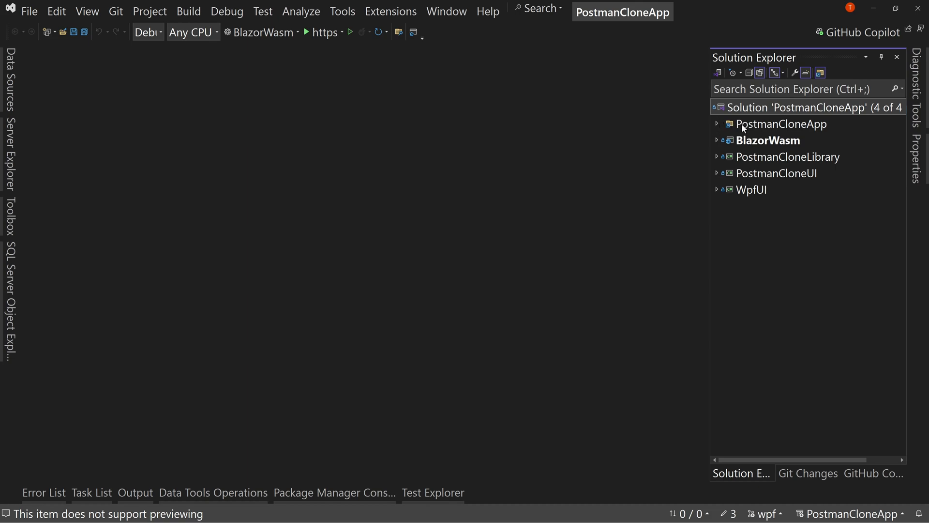
left_click(717, 123)
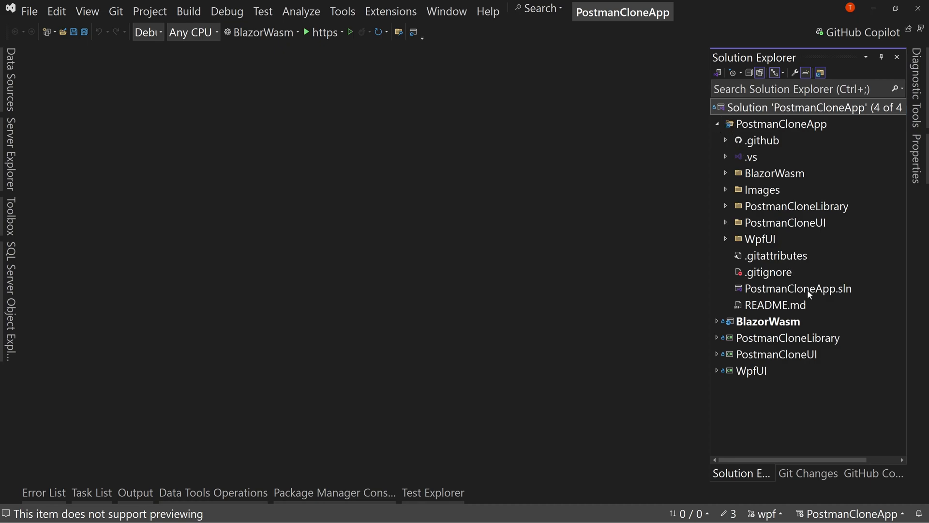
mouse_move(827, 321)
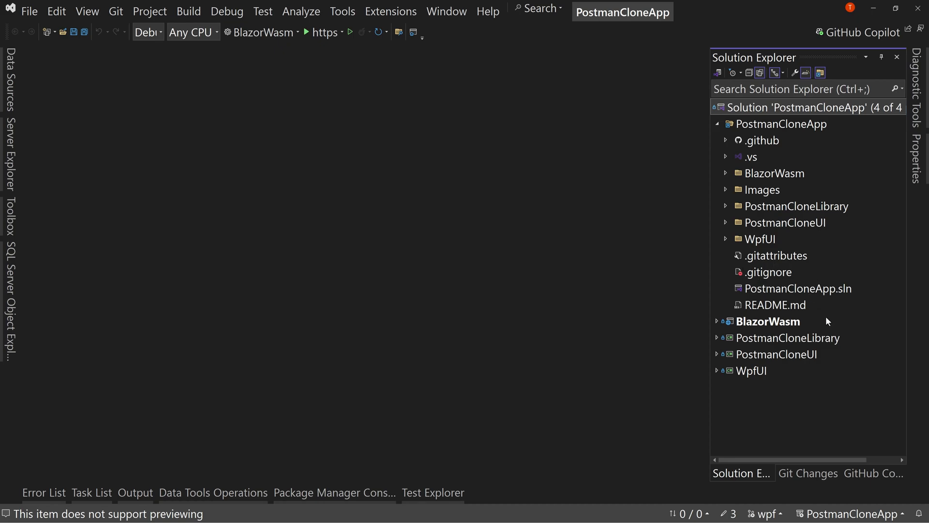
mouse_move(782, 311)
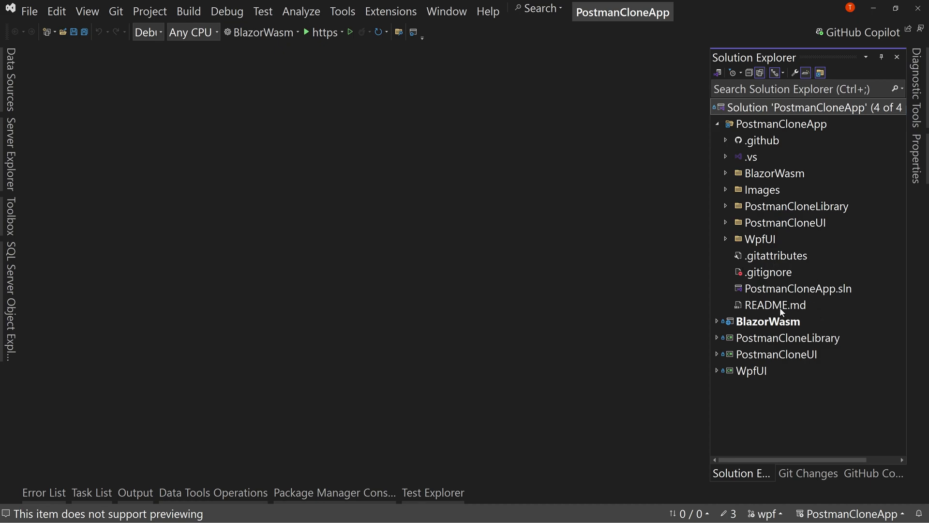
Open README.md from the PostmanCloneApp folder node in the editor.
double_click(775, 304)
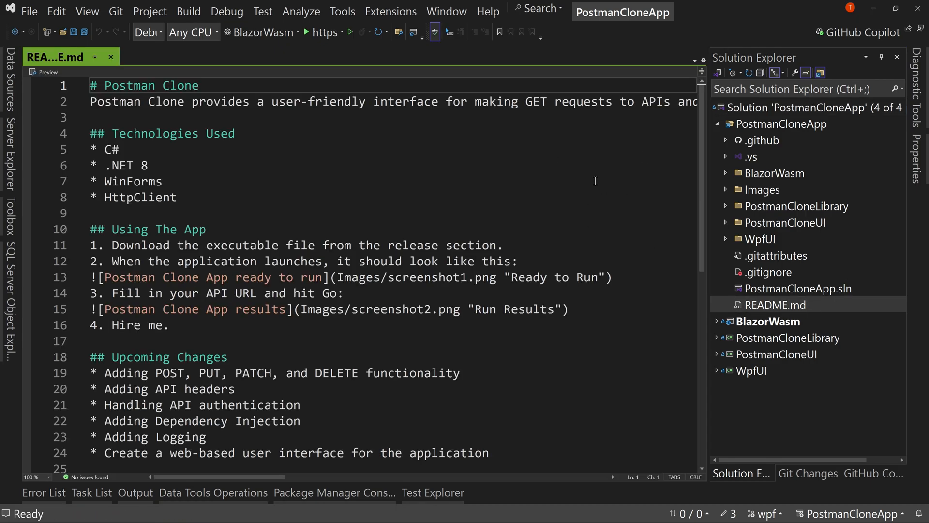
scroll("down", 3)
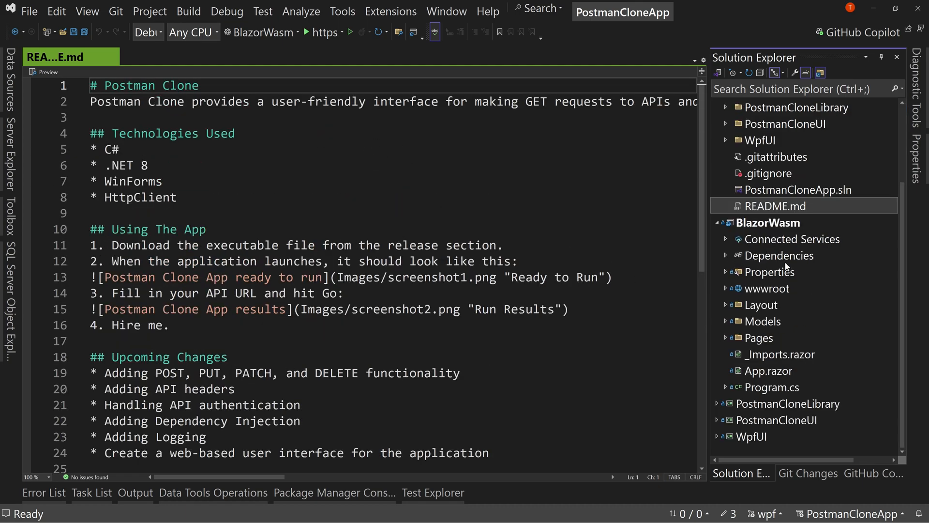
mouse_move(772, 289)
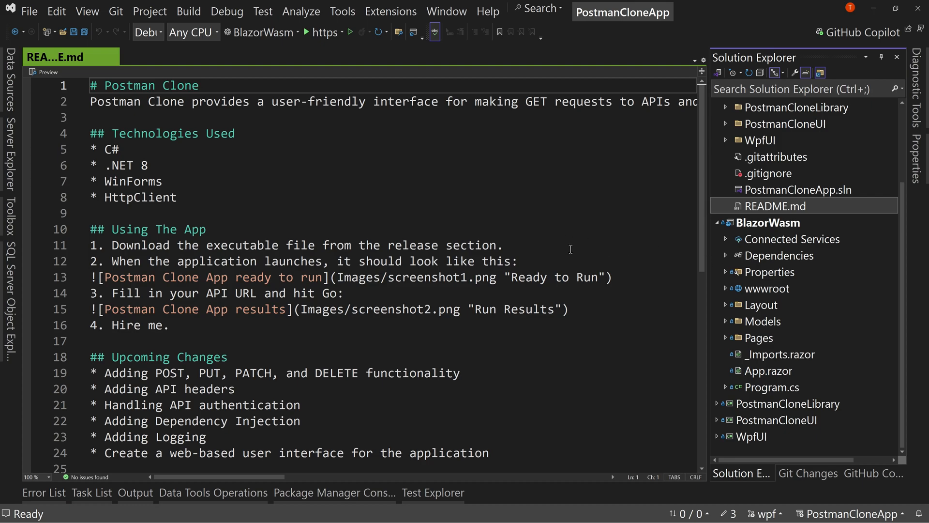
right_click(776, 205)
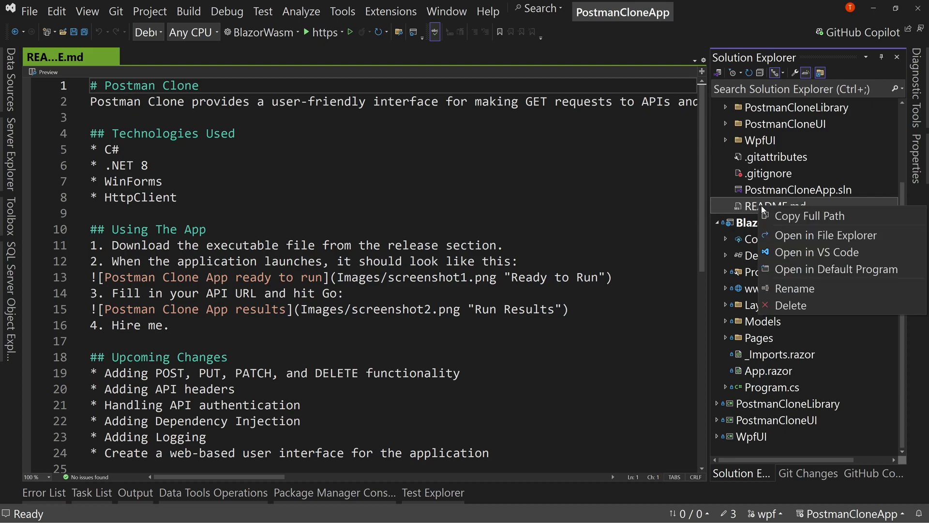
mouse_move(817, 252)
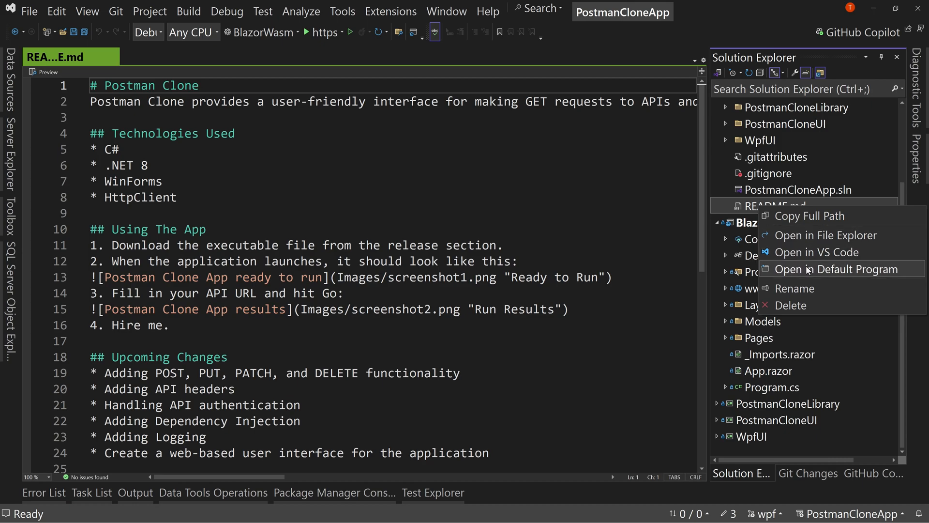
mouse_move(826, 234)
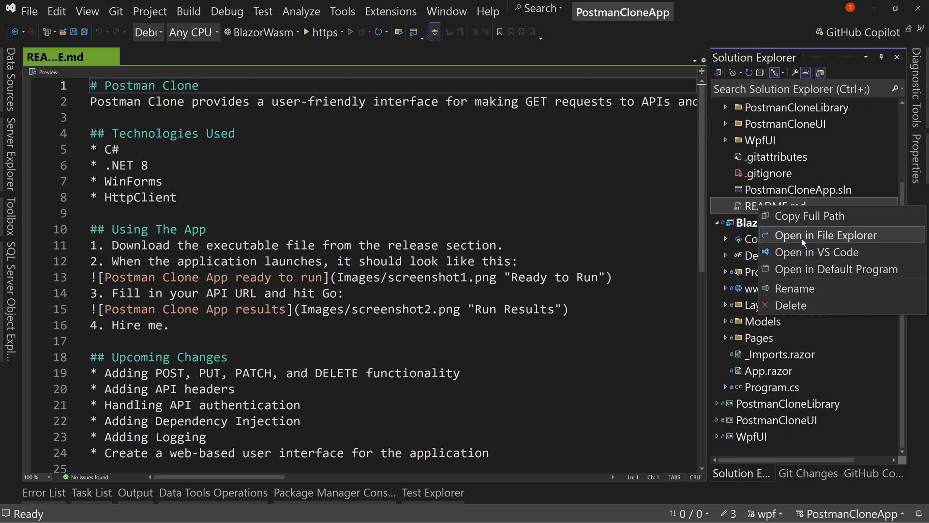
left_click(563, 167)
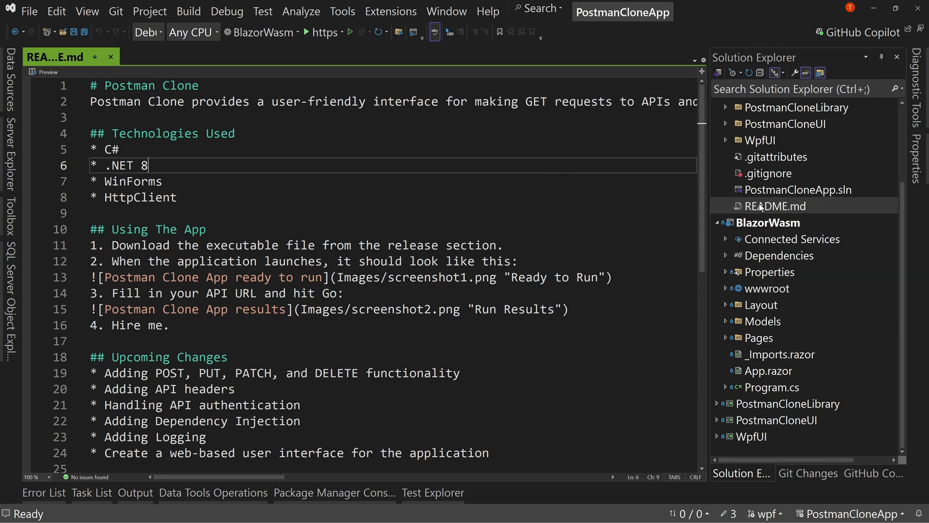
mouse_move(771, 195)
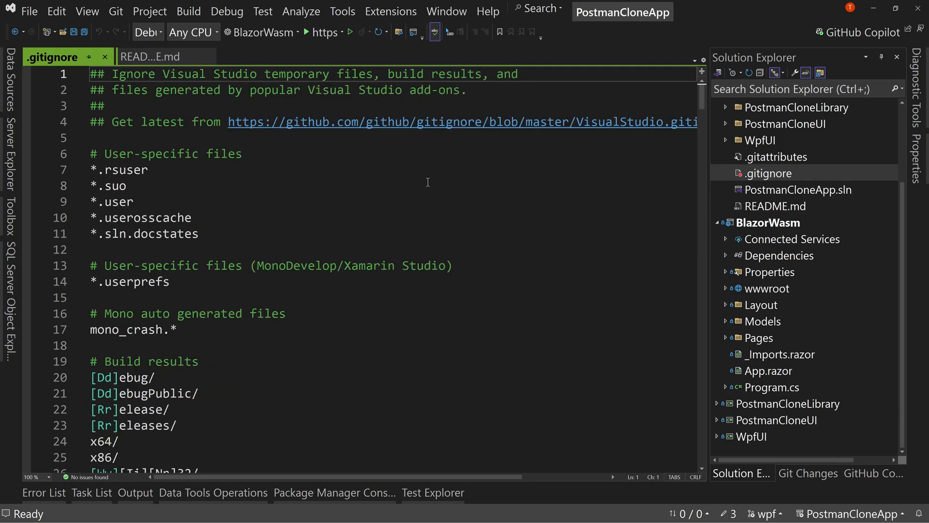
With .gitignore open beside README, collapse the PostmanCloneApp folder node.
scroll("down", 3)
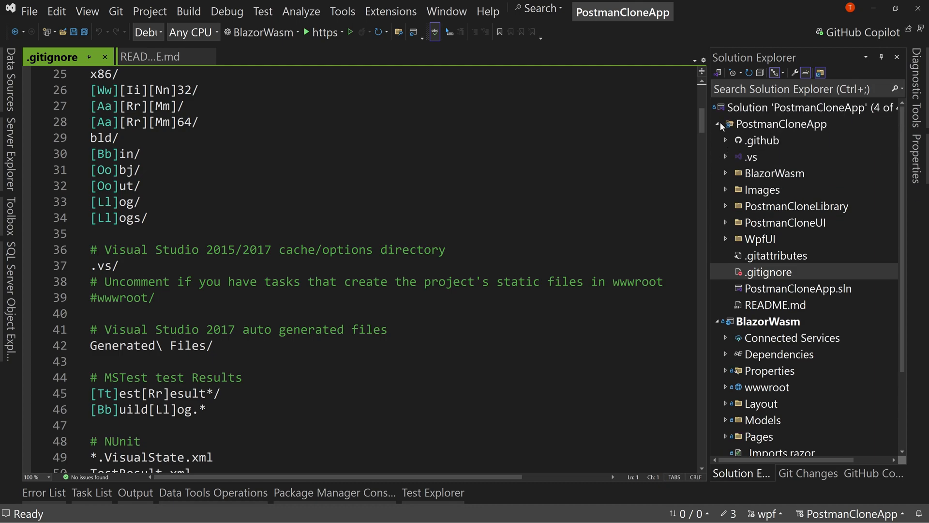
left_click(717, 124)
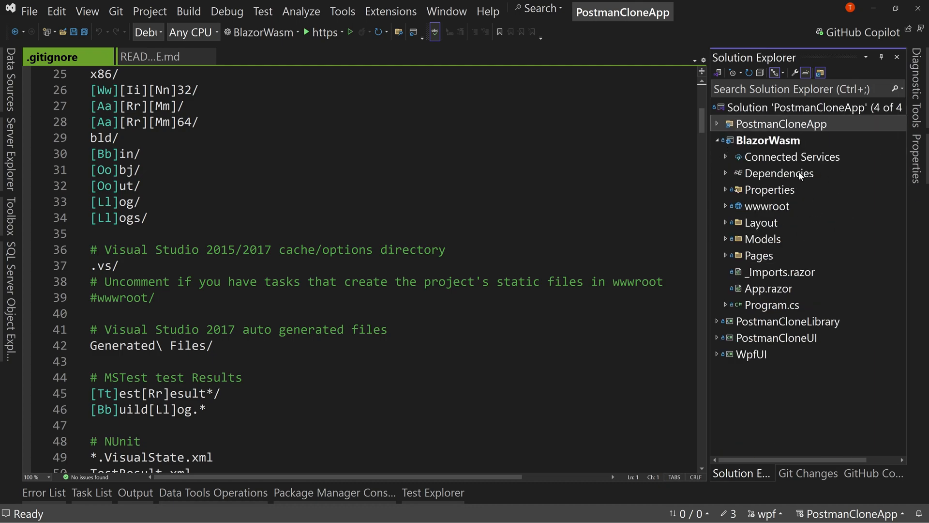
mouse_move(819, 116)
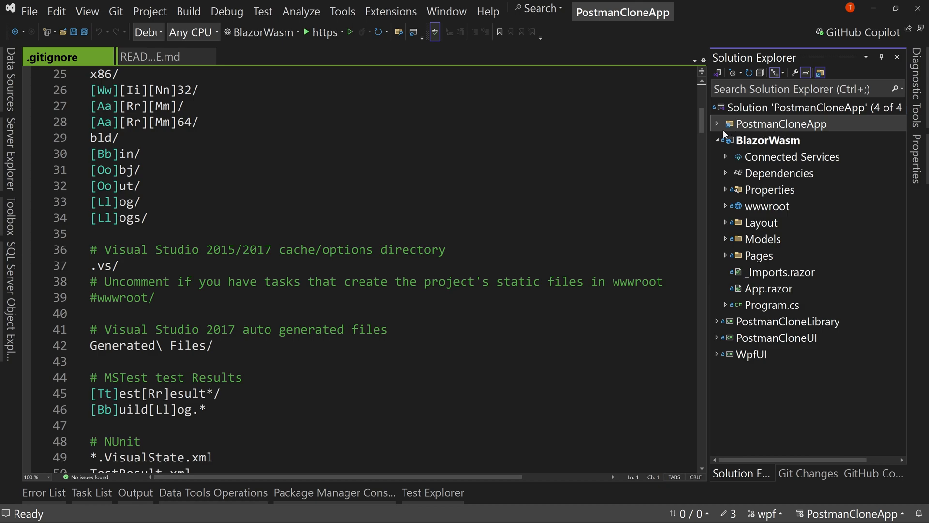
Expand the PostmanCloneApp folder, collapse Images, and close all open documents.
left_click(717, 124)
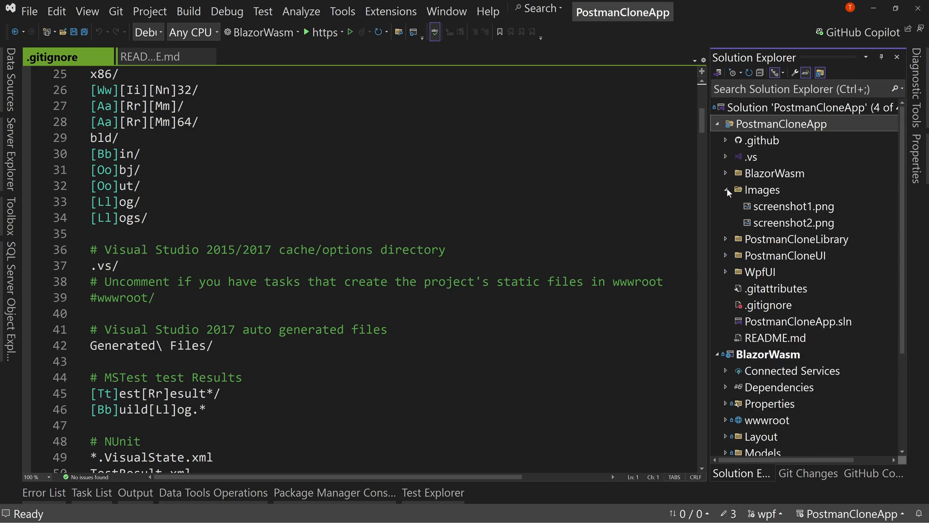
left_click(726, 189)
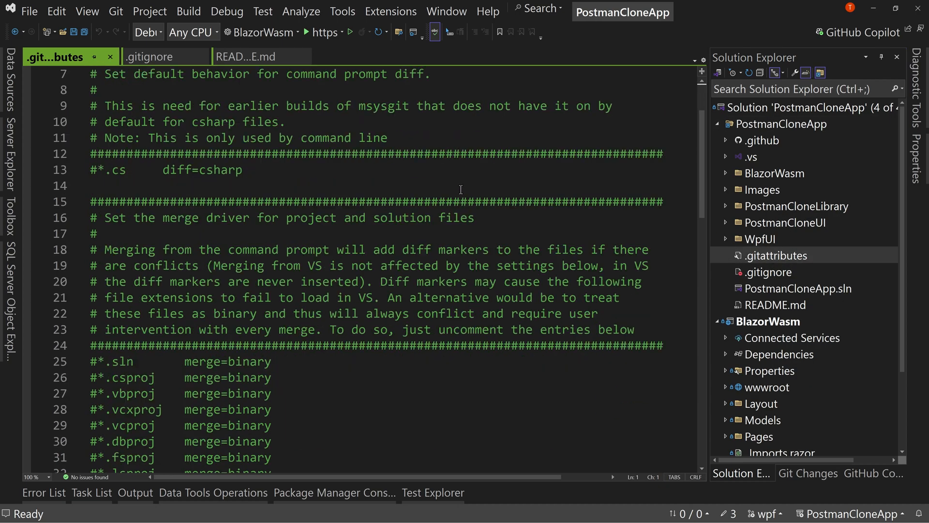
left_click(255, 56)
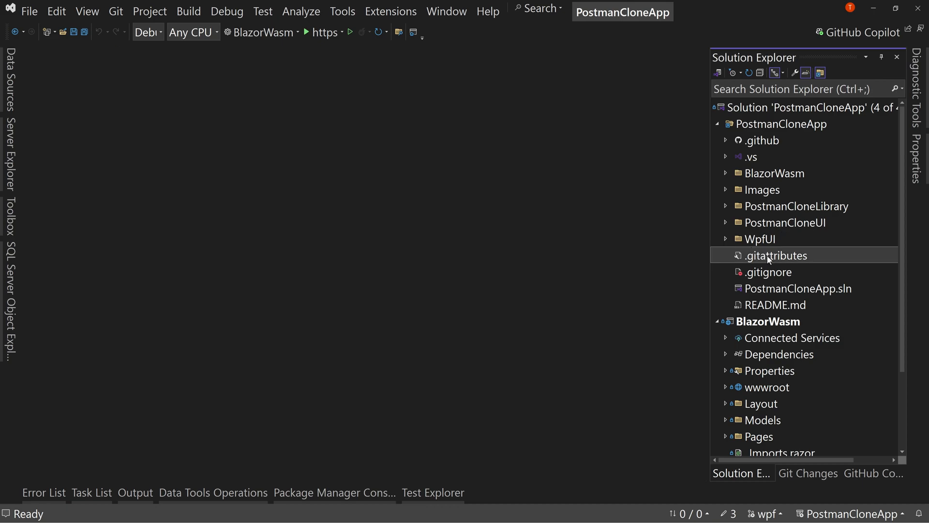
mouse_move(631, 242)
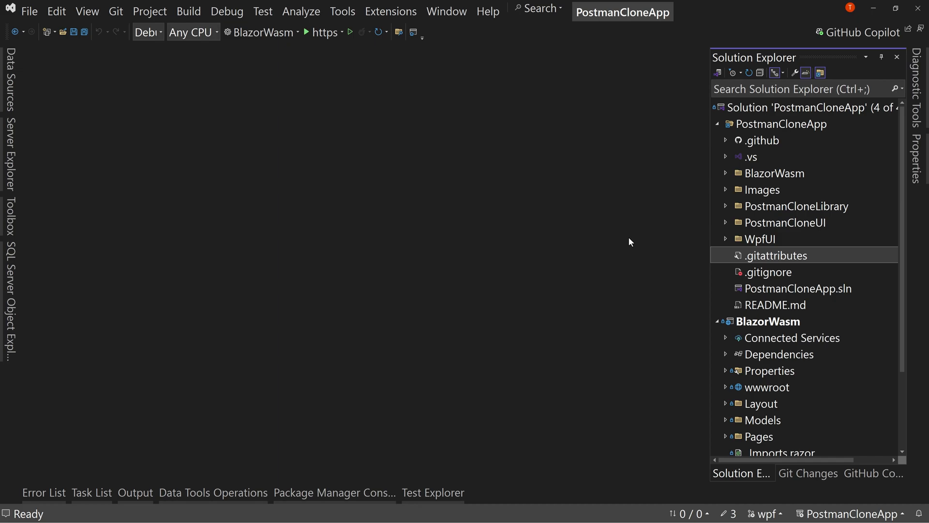
mouse_move(728, 225)
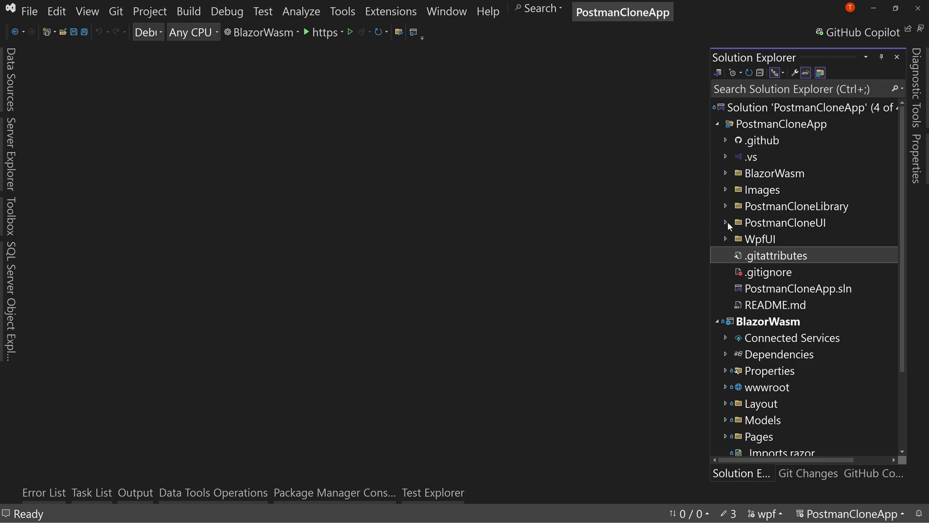
Expand the PostmanCloneUI folder to list its Dashboard and Program files.
left_click(726, 223)
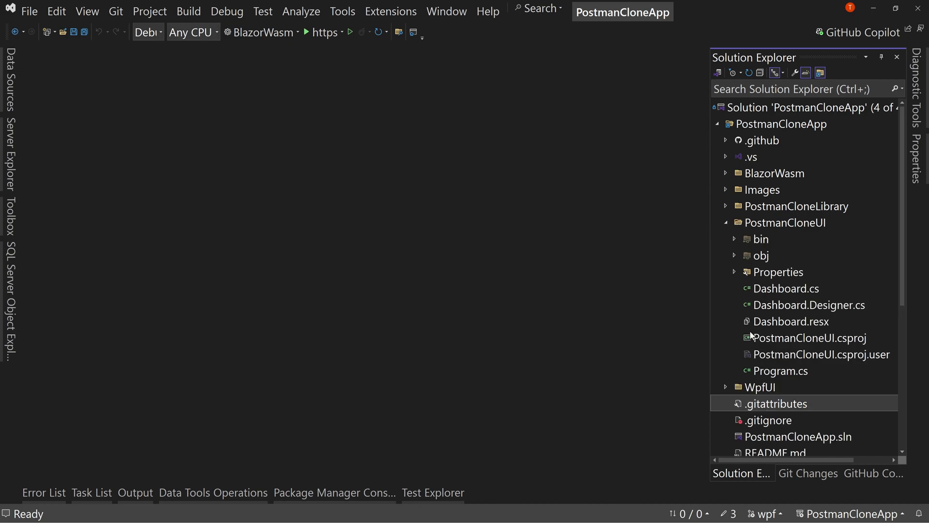
mouse_move(794, 327)
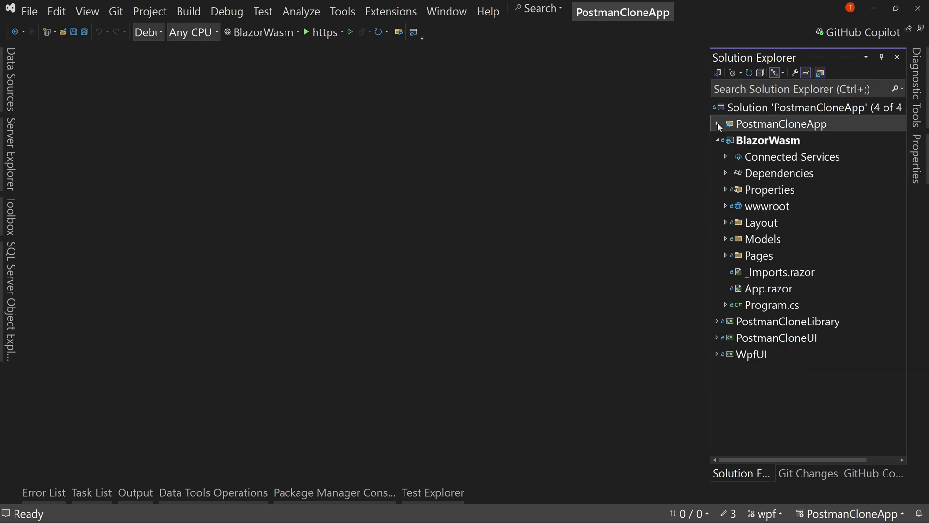
mouse_move(719, 131)
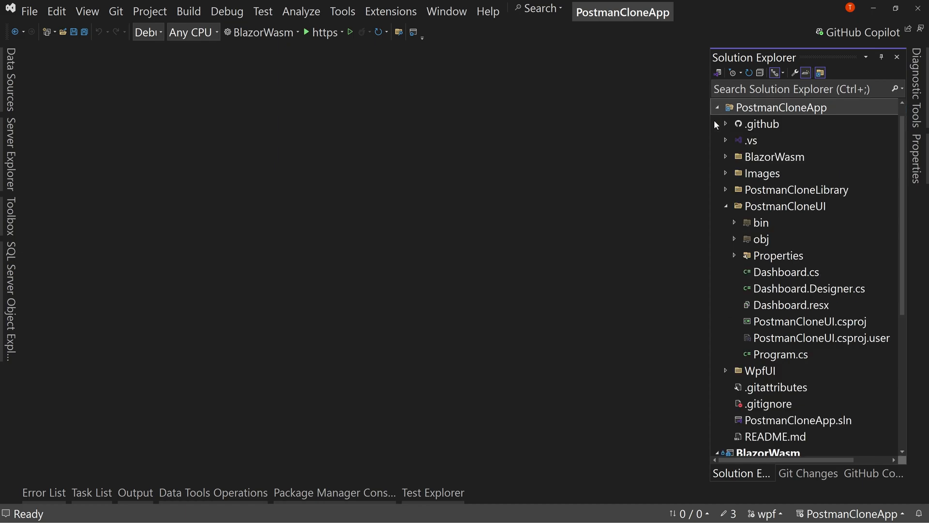
Collapse the PostmanCloneUI folder and view the context actions for .gitignore.
left_click(726, 206)
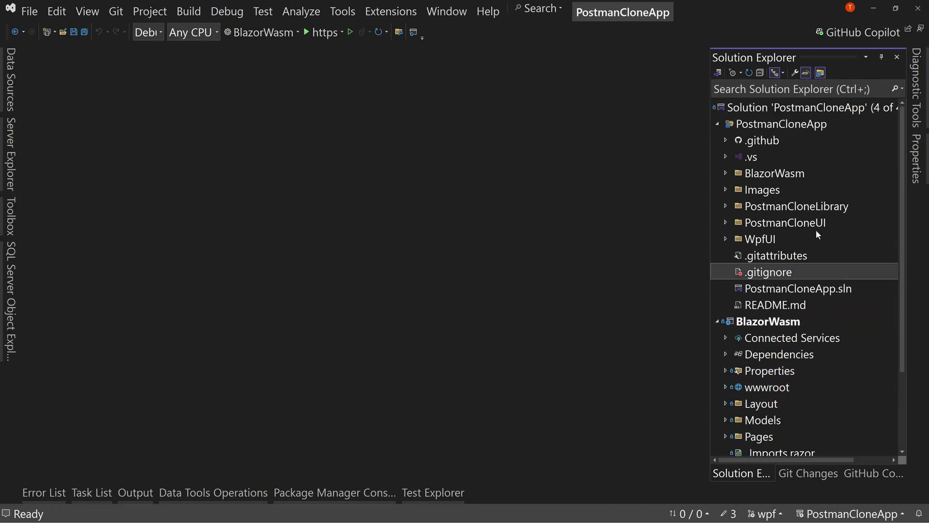
right_click(768, 271)
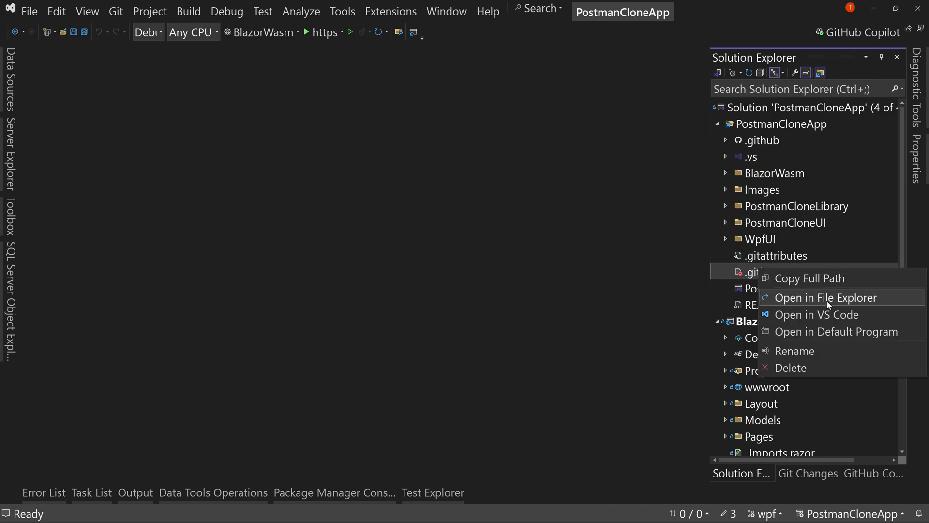
mouse_move(826, 352)
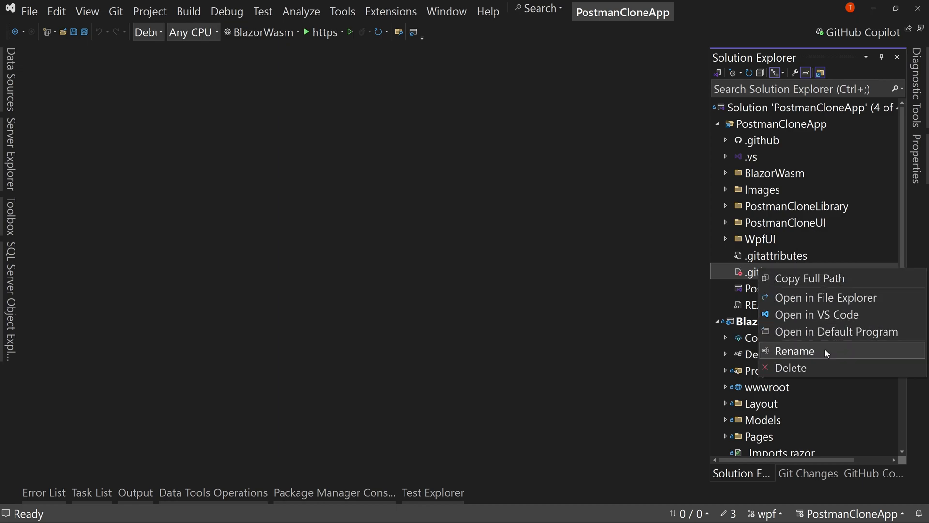
mouse_move(835, 331)
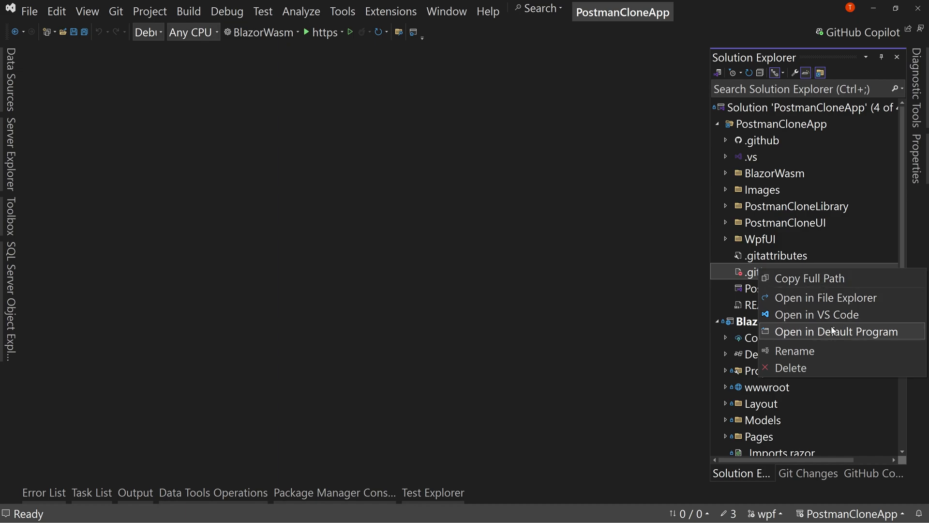
mouse_move(580, 182)
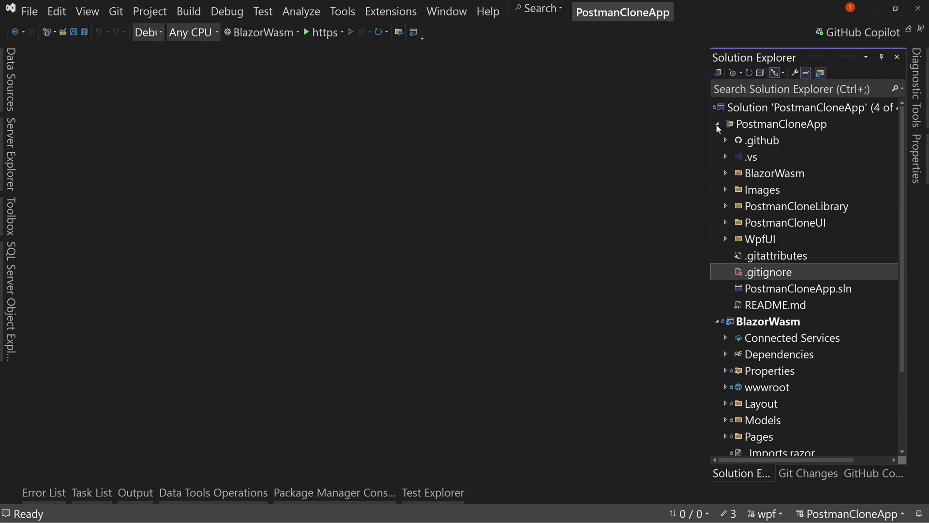
Collapse the PostmanCloneApp folder node so only the projects are listed.
left_click(718, 124)
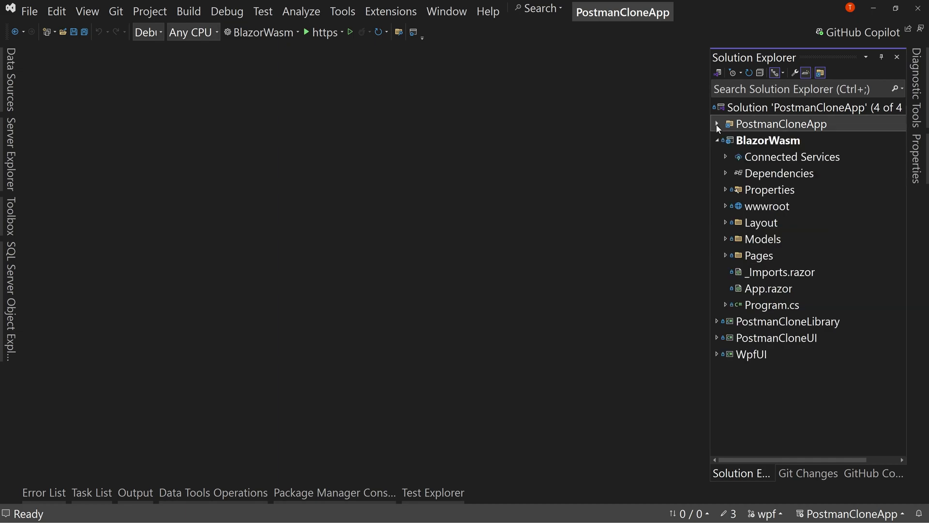
mouse_move(821, 153)
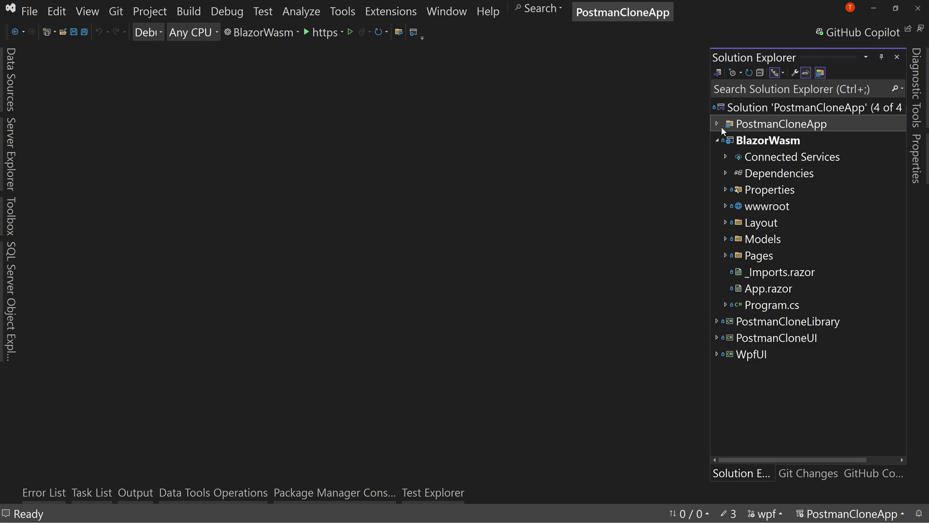
left_click(716, 124)
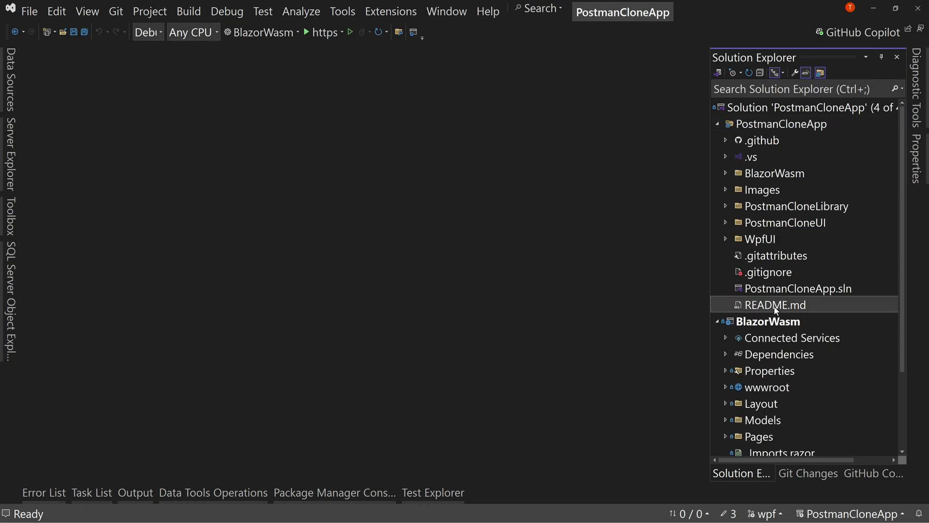
double_click(775, 305)
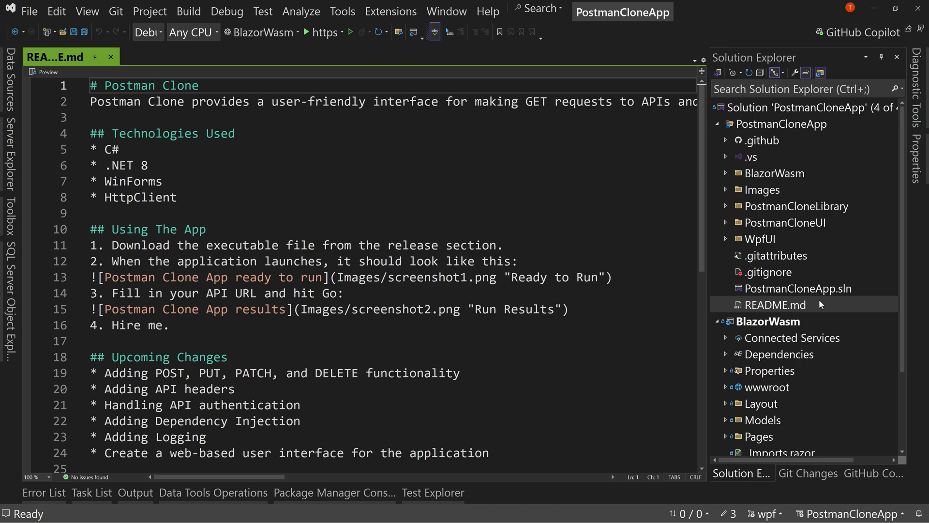
left_click(797, 288)
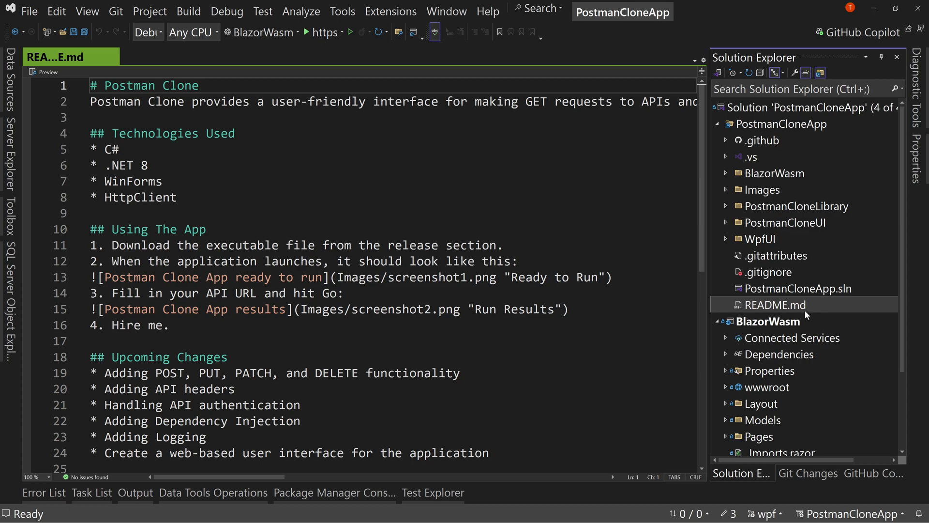
mouse_move(545, 205)
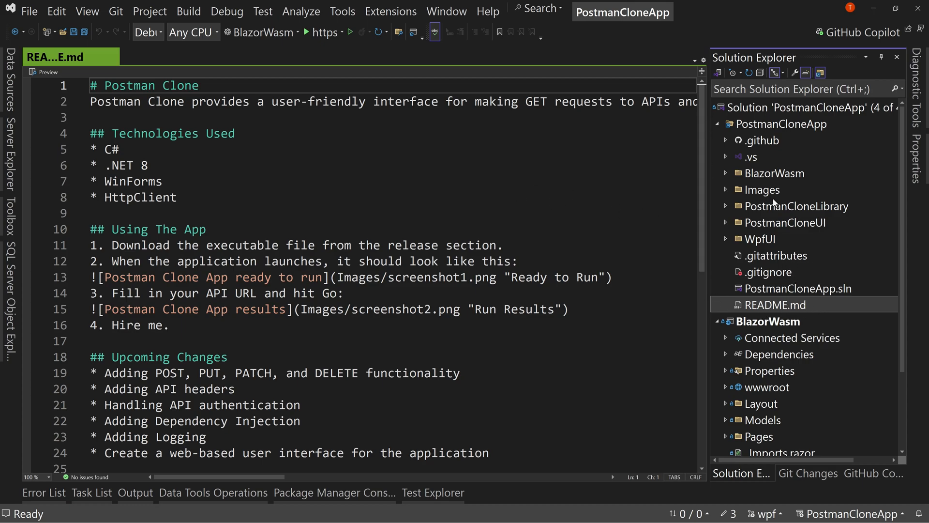
mouse_move(716, 130)
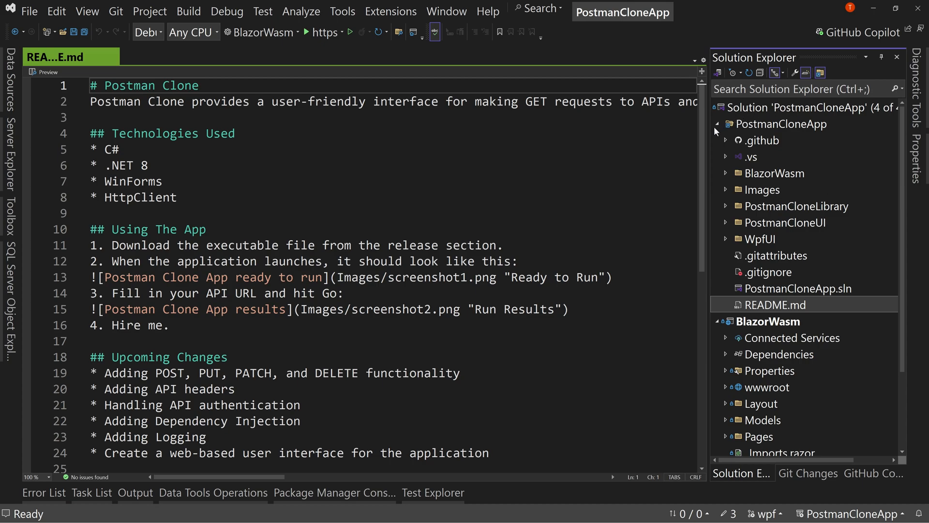
mouse_move(182, 43)
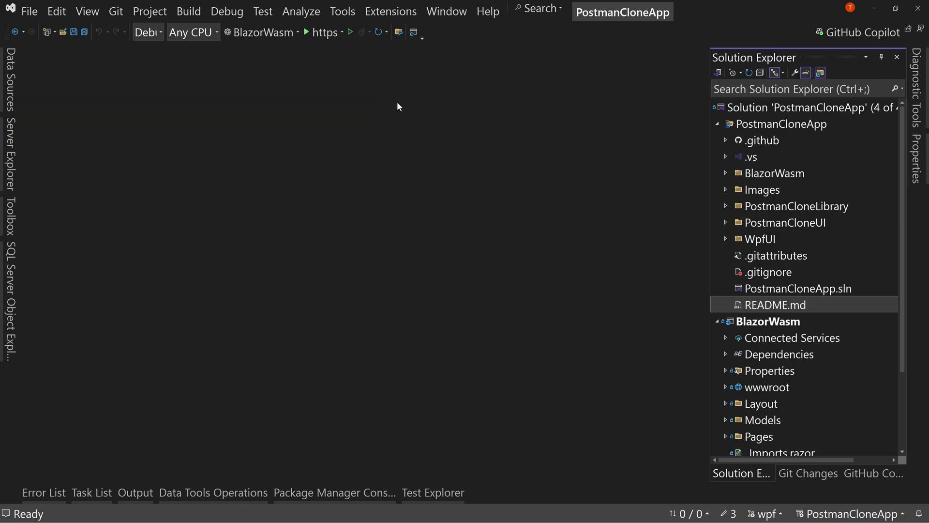
left_click(717, 124)
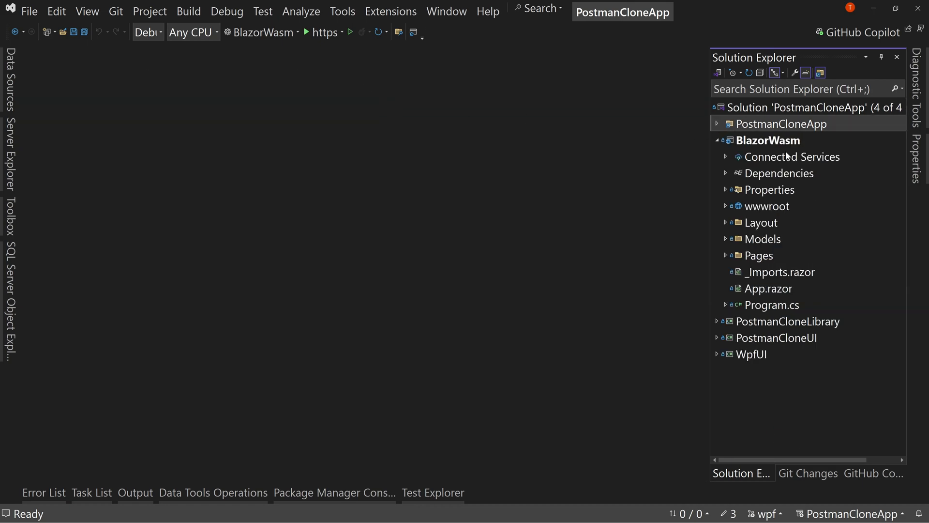